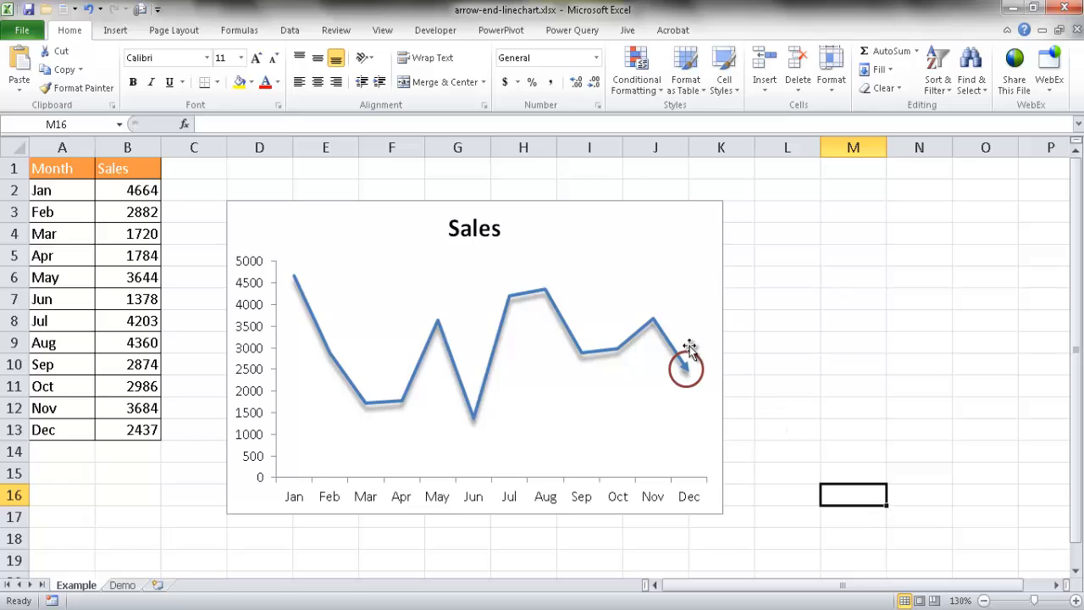
pyautogui.moveTo(353, 356)
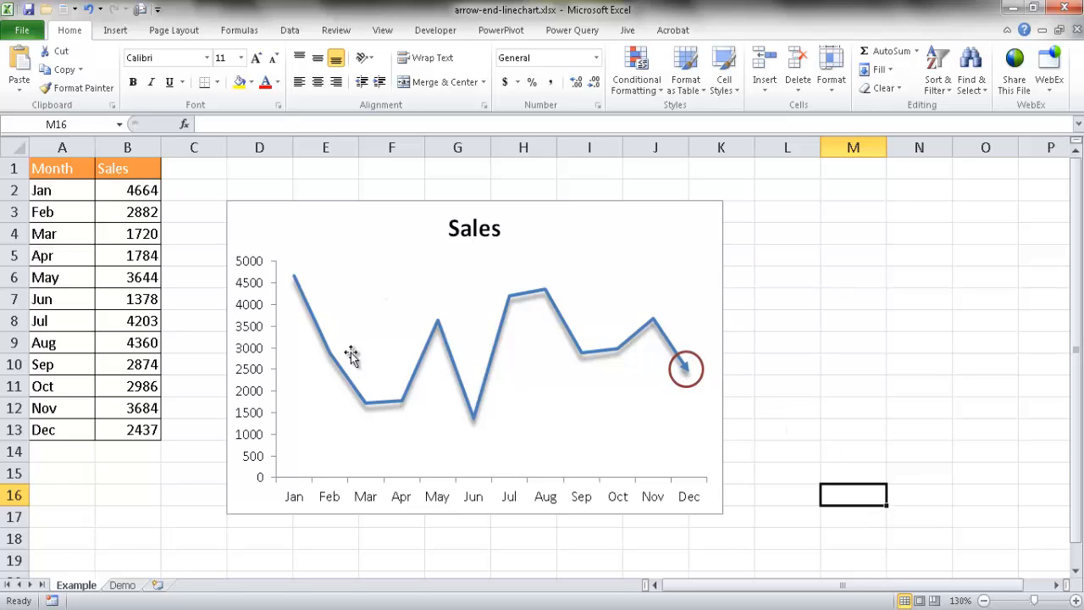
pyautogui.moveTo(686, 370)
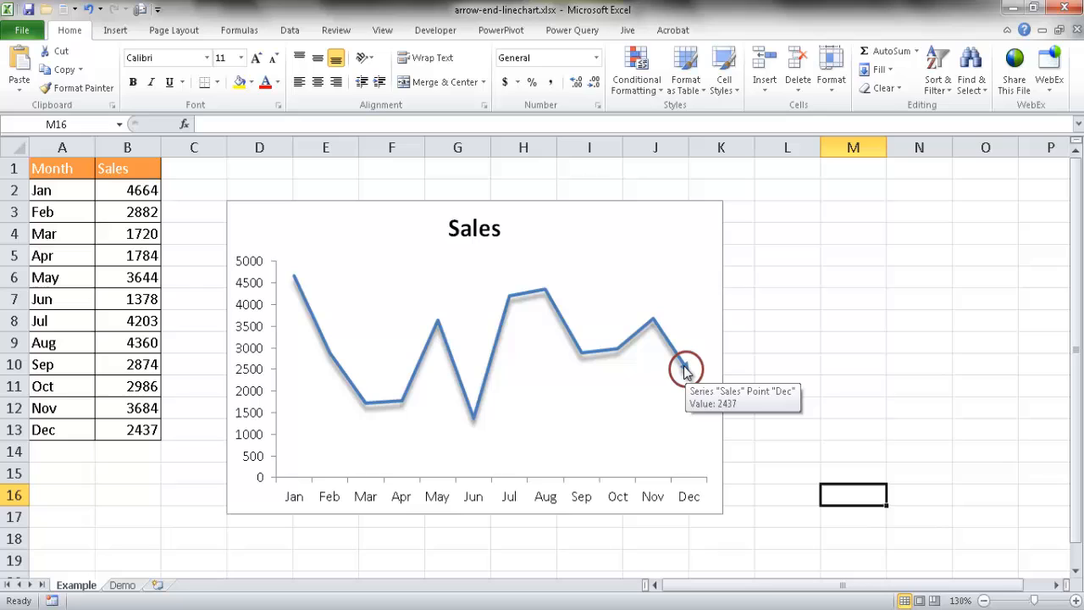
pyautogui.moveTo(744, 383)
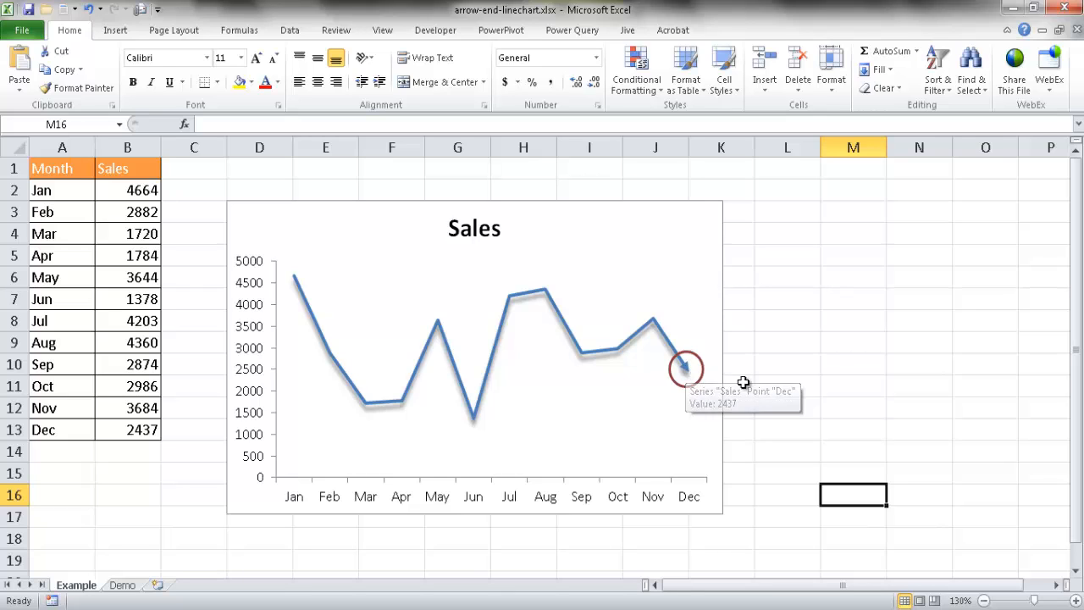
pyautogui.moveTo(664, 330)
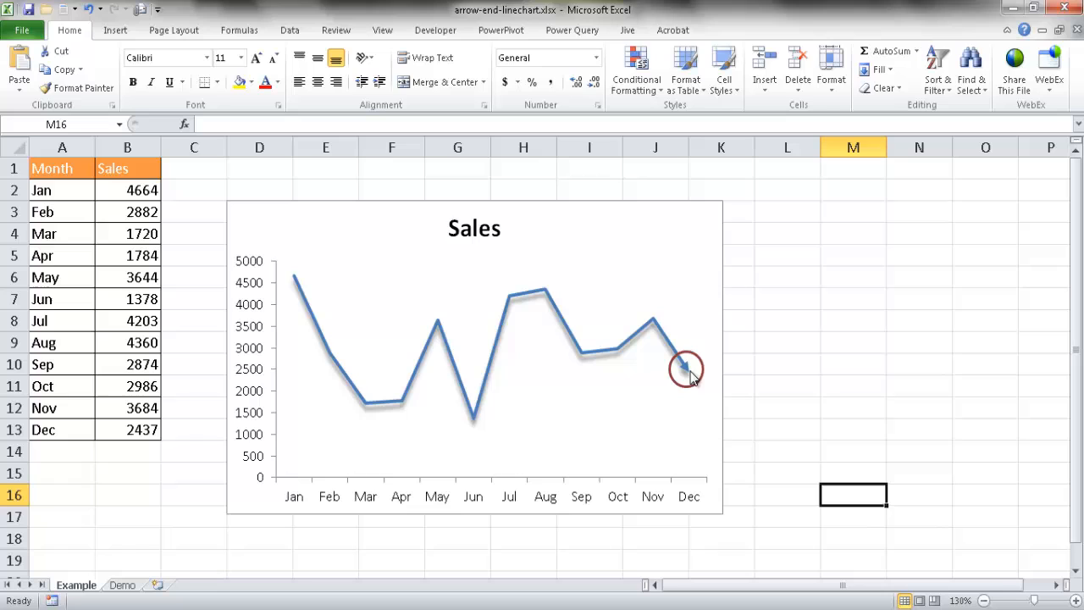
pyautogui.moveTo(684, 369)
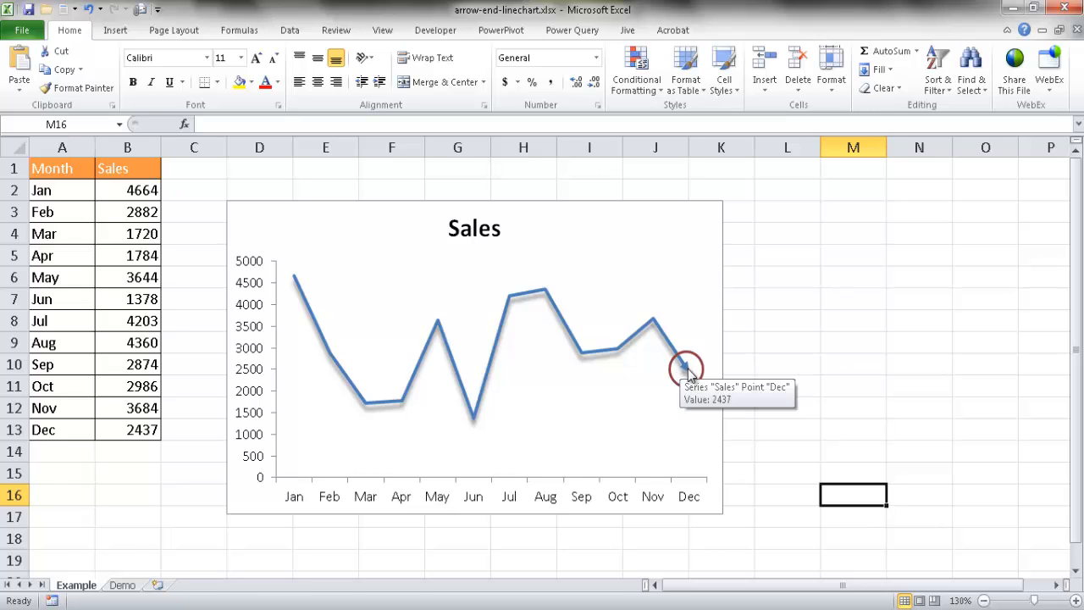
pyautogui.moveTo(173, 551)
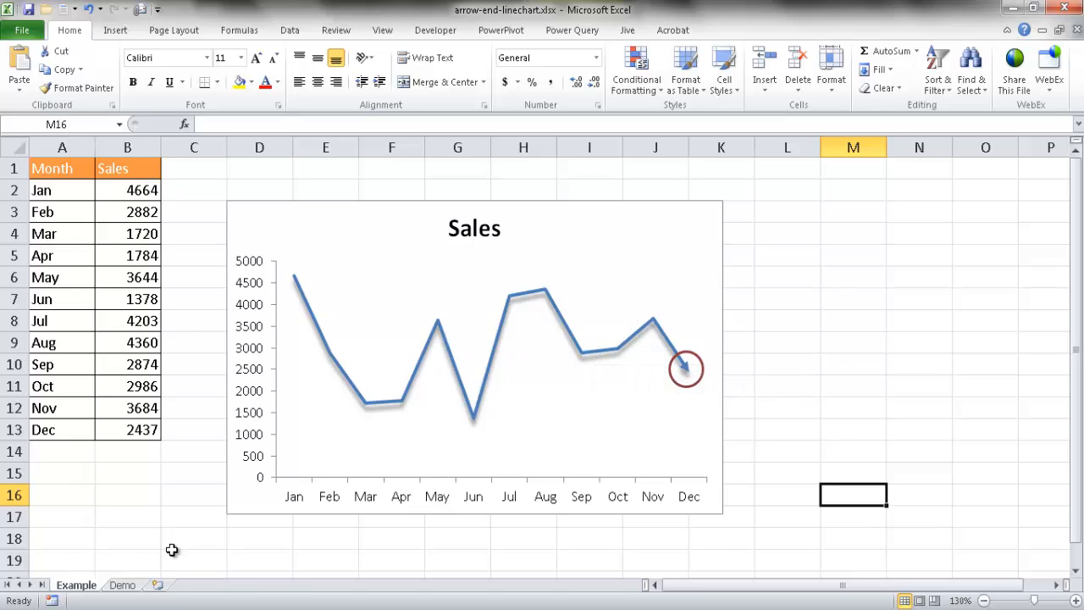
# Insert a basic 2-D line chart of Sales from a cell inside the Demo sheet's data
pyautogui.click(122, 585)
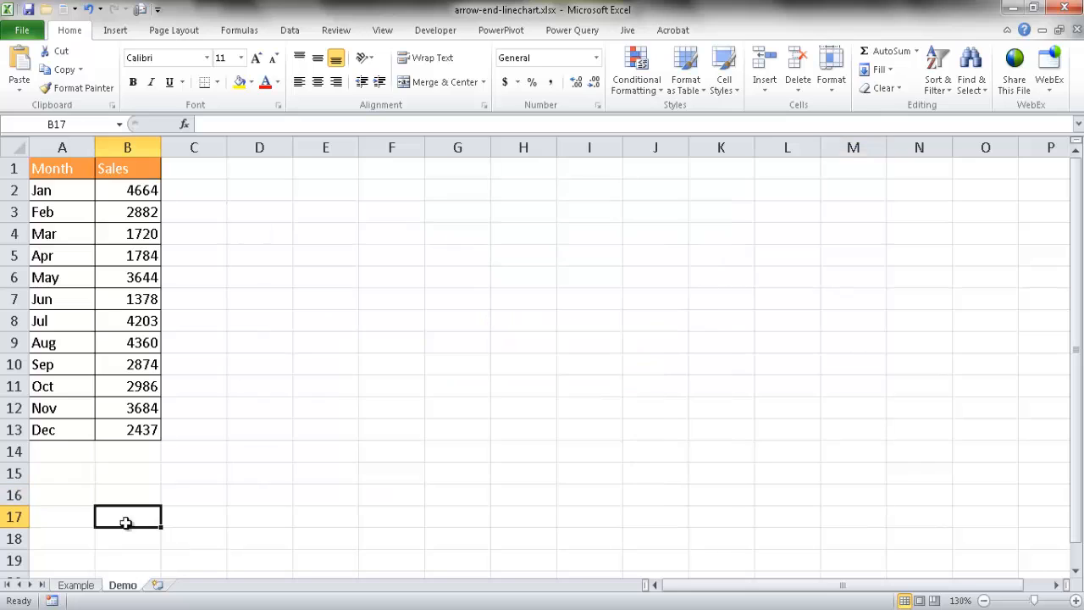
pyautogui.moveTo(73, 305)
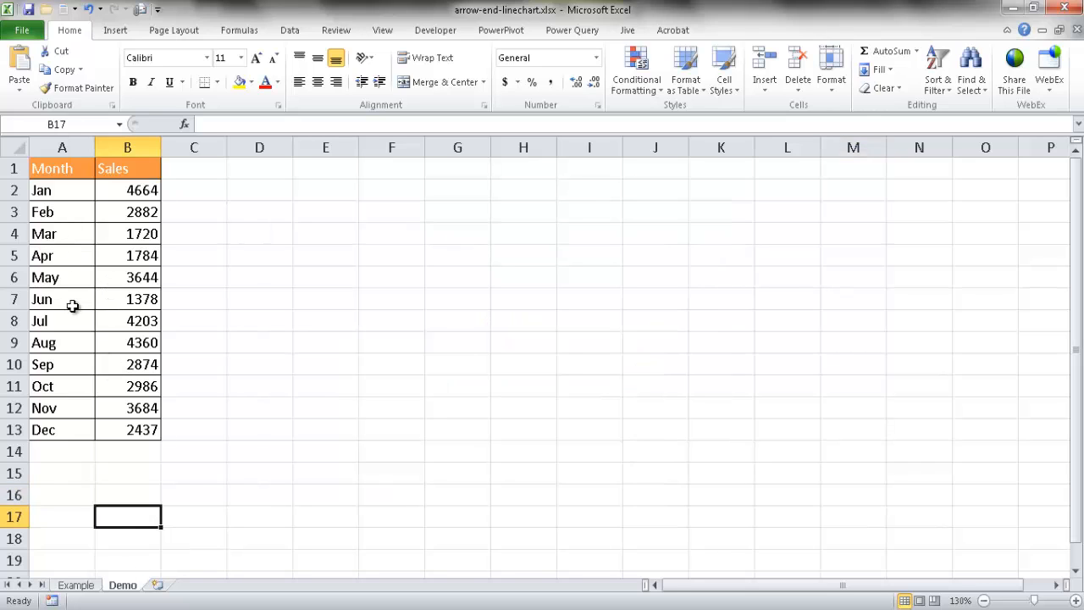
pyautogui.click(115, 30)
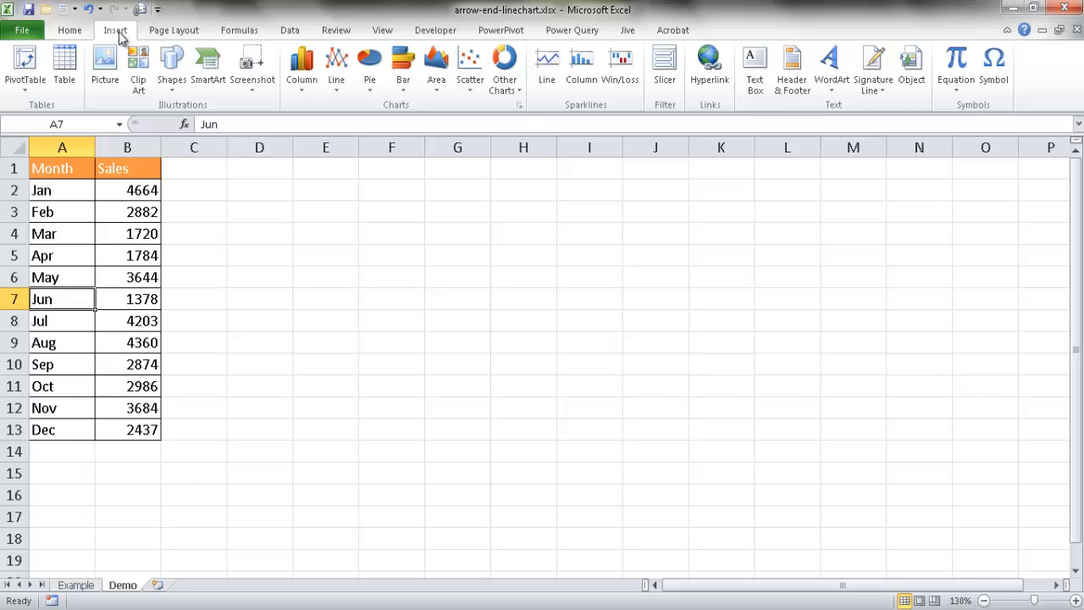
pyautogui.click(335, 68)
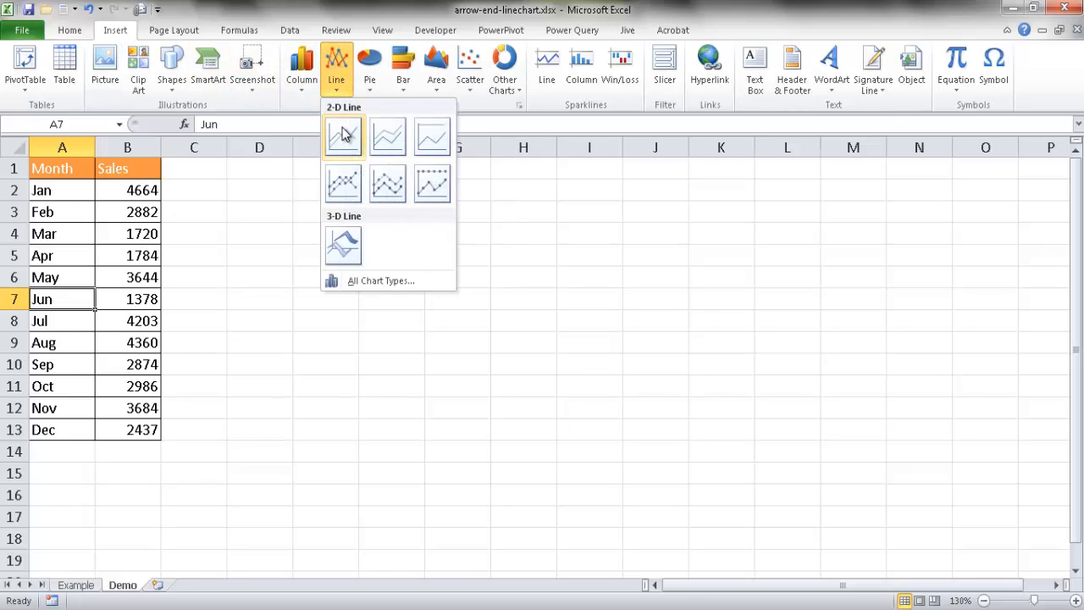
pyautogui.click(343, 136)
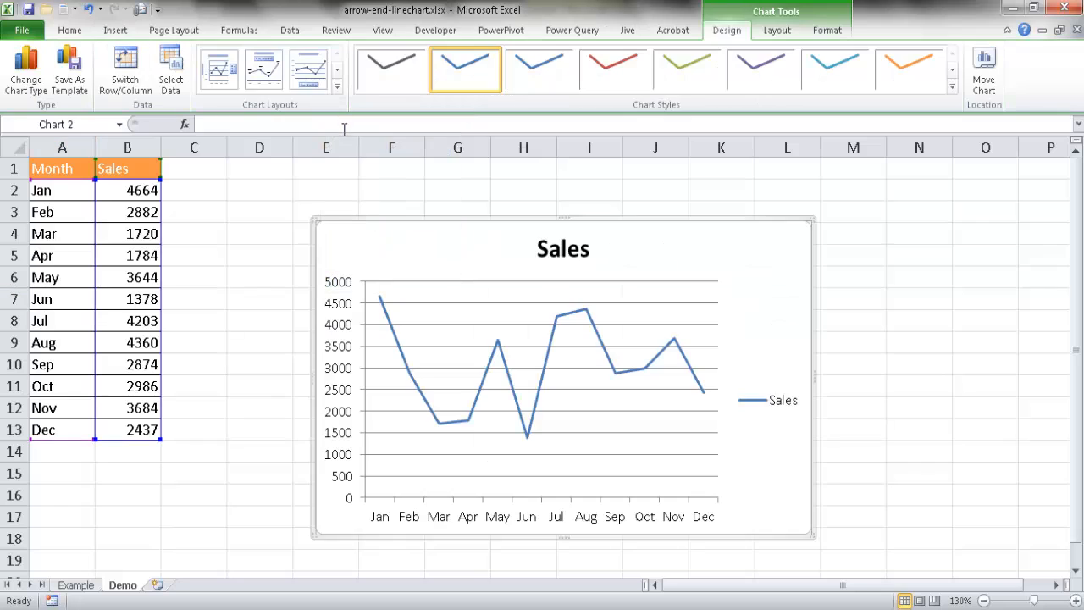
pyautogui.moveTo(657, 416)
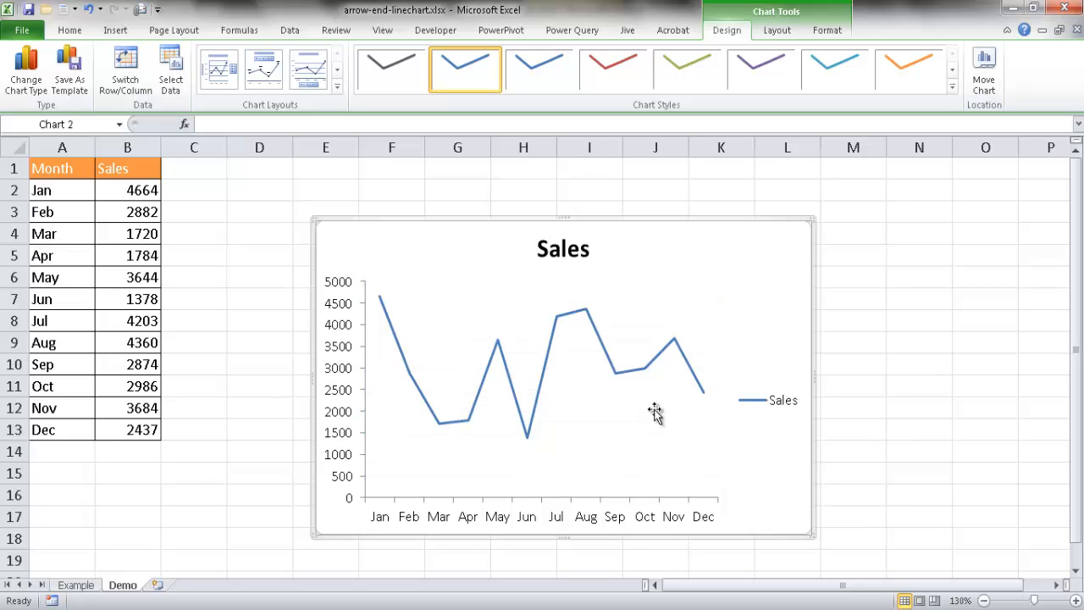
# Delete the legend so the Sales line spans the full chart width, leaving the series selected
pyautogui.click(782, 400)
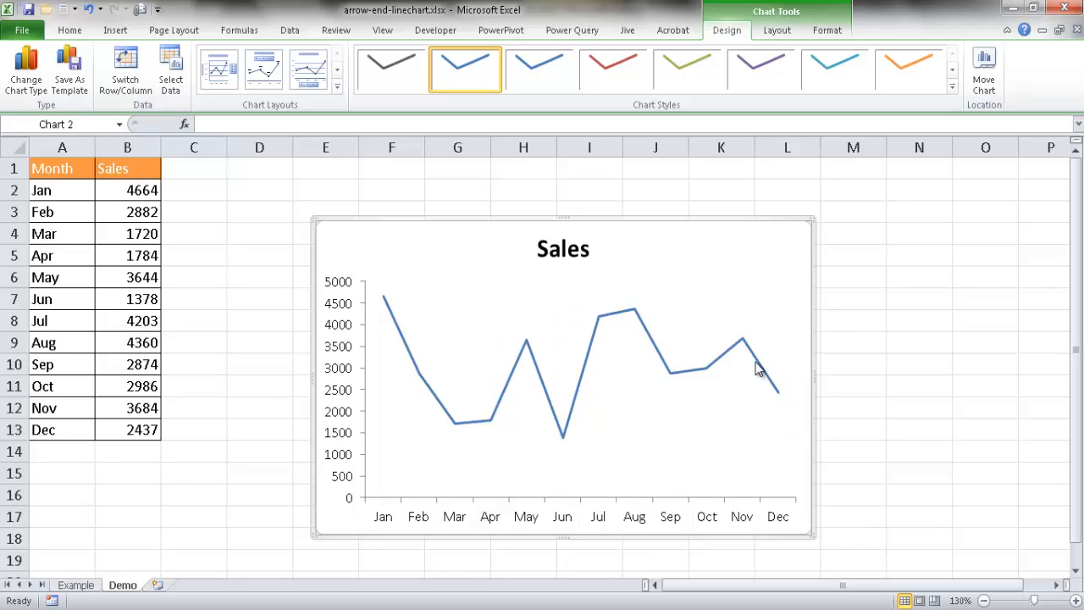
pyautogui.moveTo(759, 369)
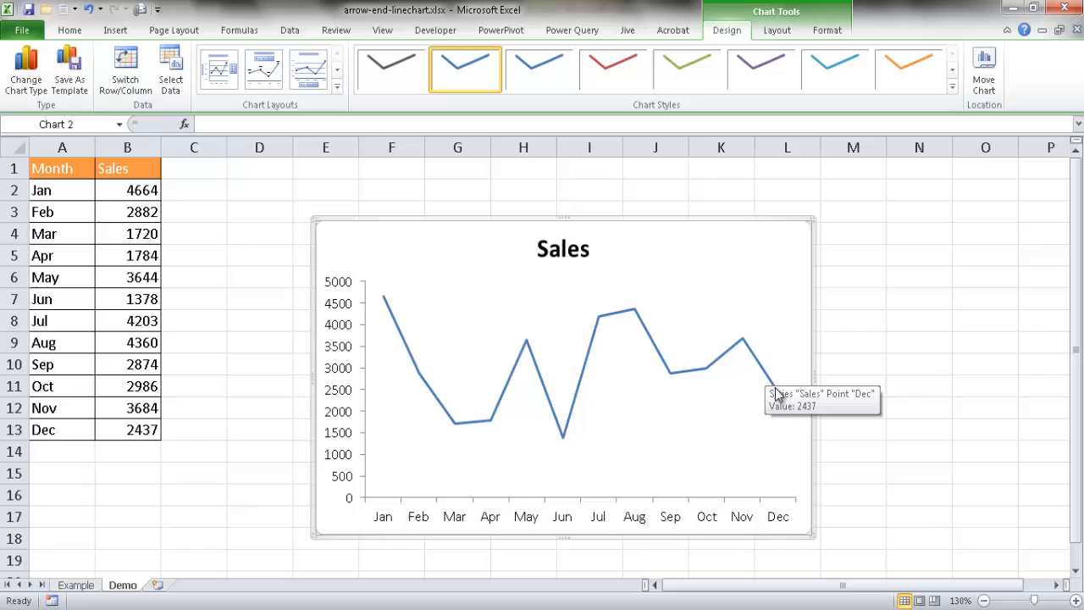
pyautogui.click(778, 393)
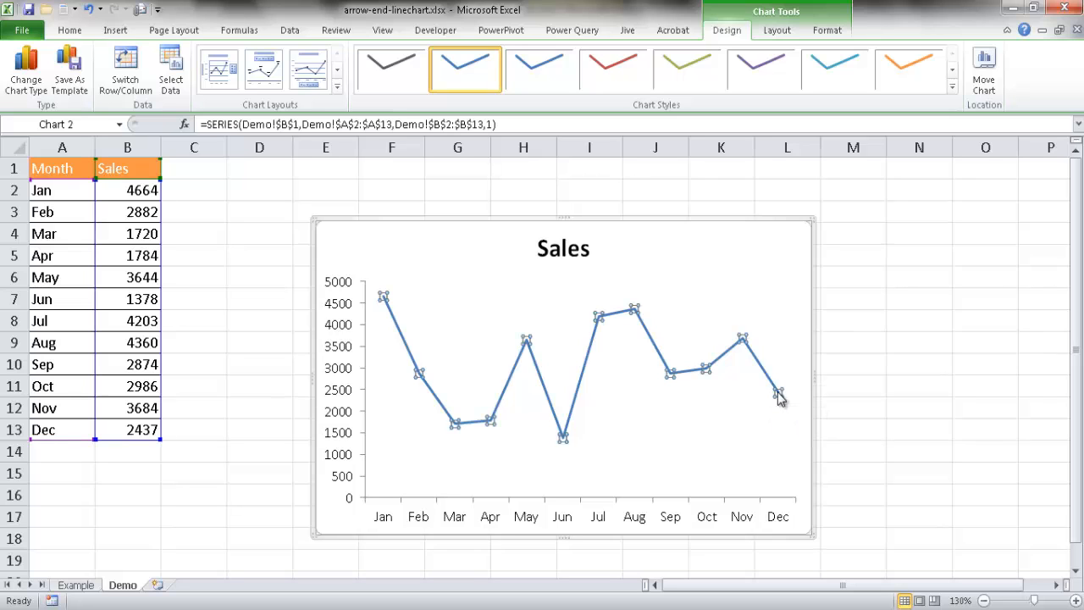
pyautogui.moveTo(735, 400)
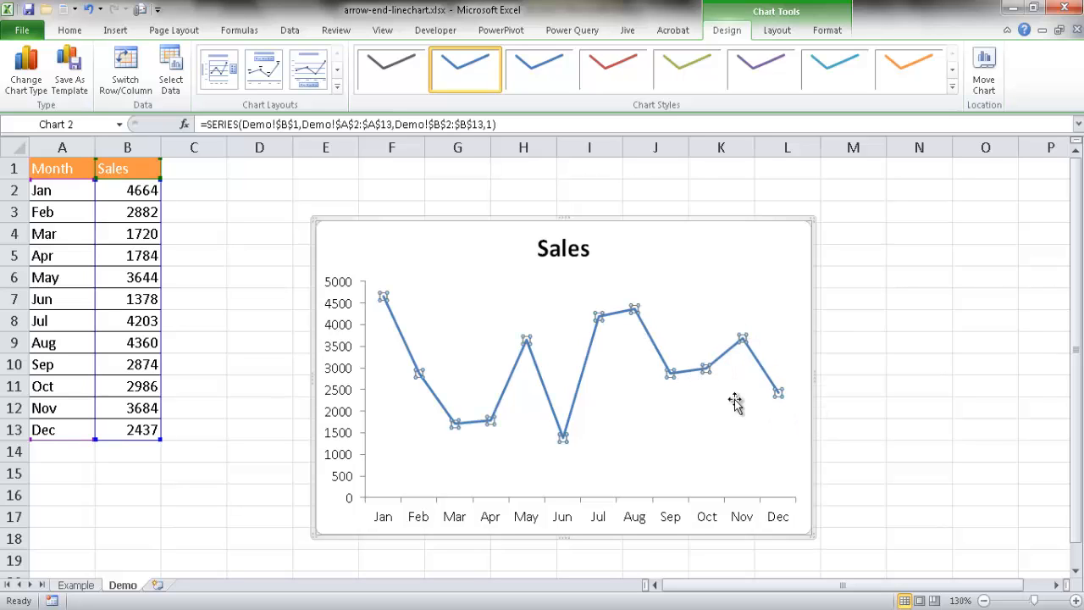
pyautogui.moveTo(777, 393)
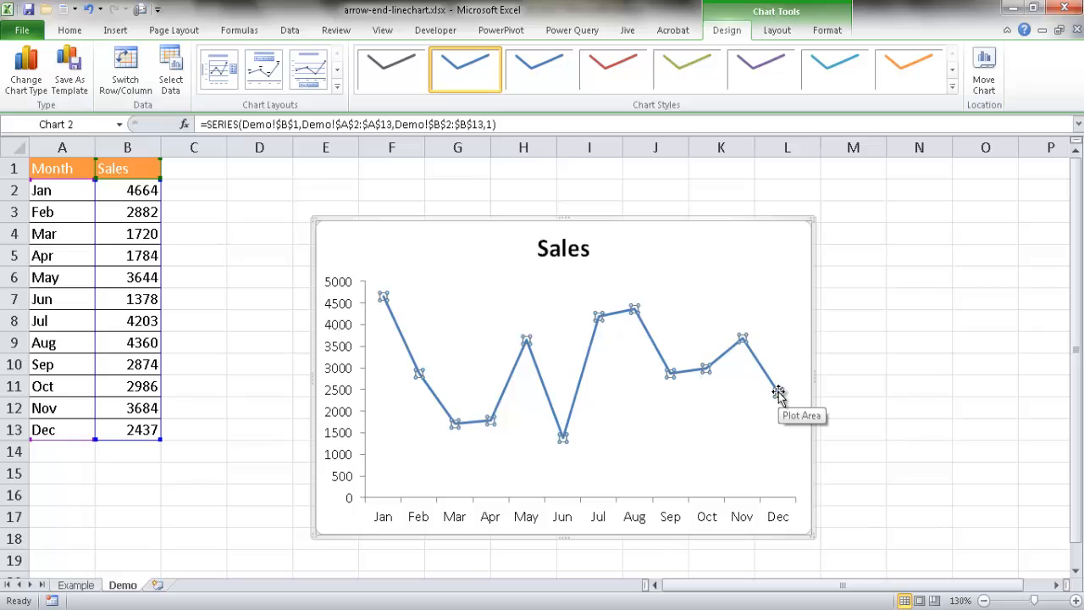
pyautogui.moveTo(778, 391)
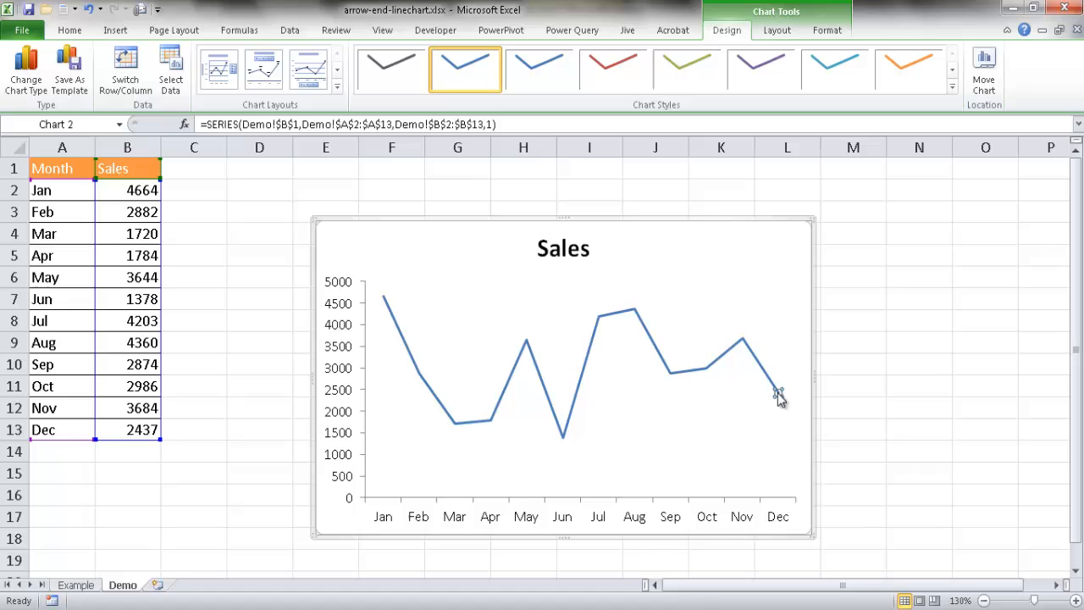
# Format the December data point's line style to end with an arrowhead
pyautogui.rightClick(777, 397)
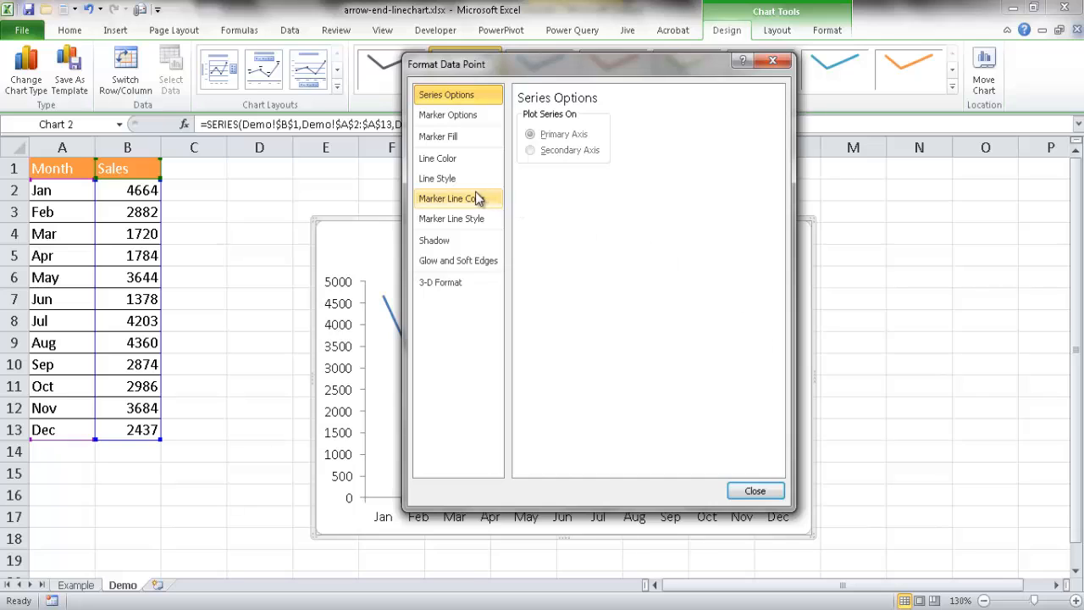
pyautogui.click(437, 178)
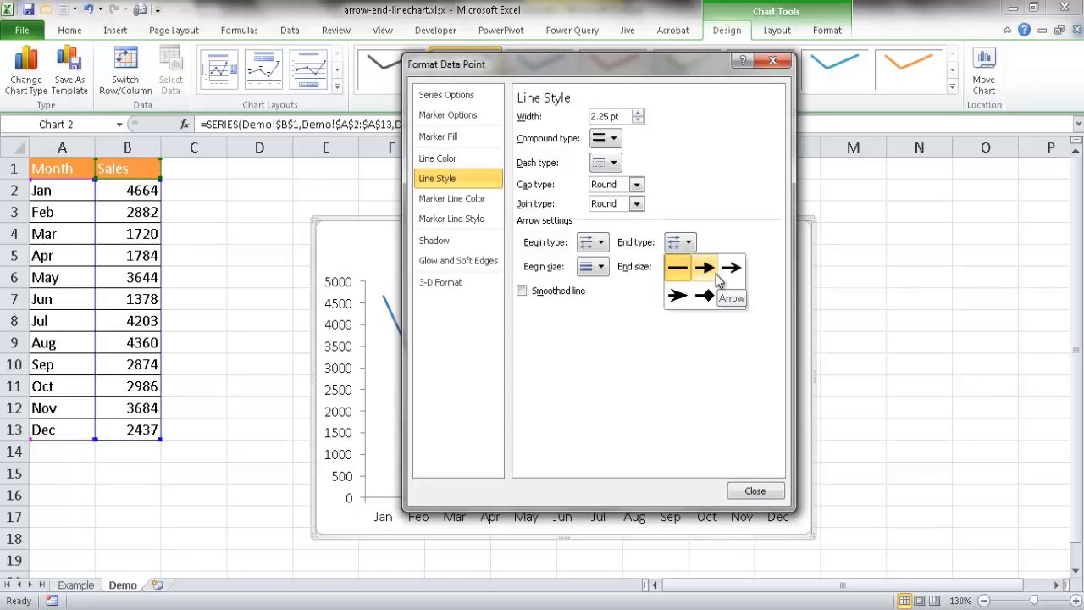
pyautogui.click(678, 266)
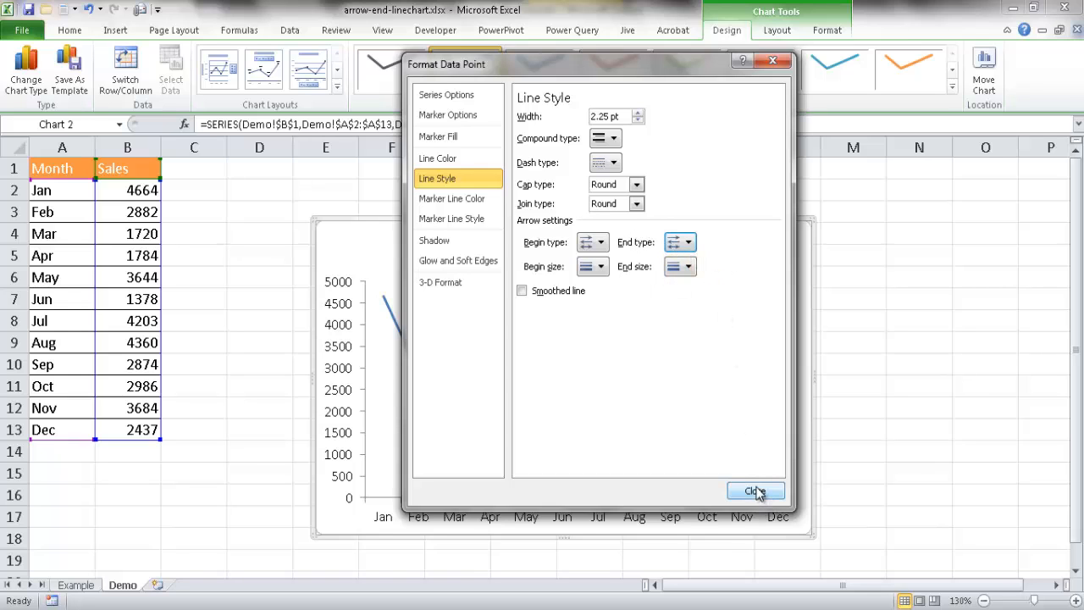
pyautogui.click(755, 491)
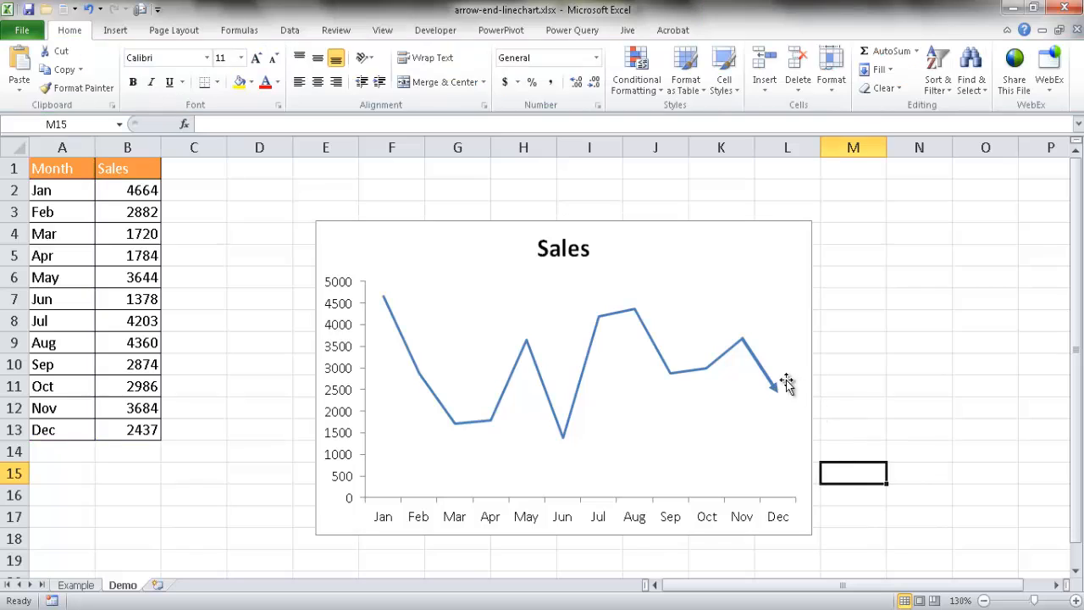
pyautogui.moveTo(771, 388)
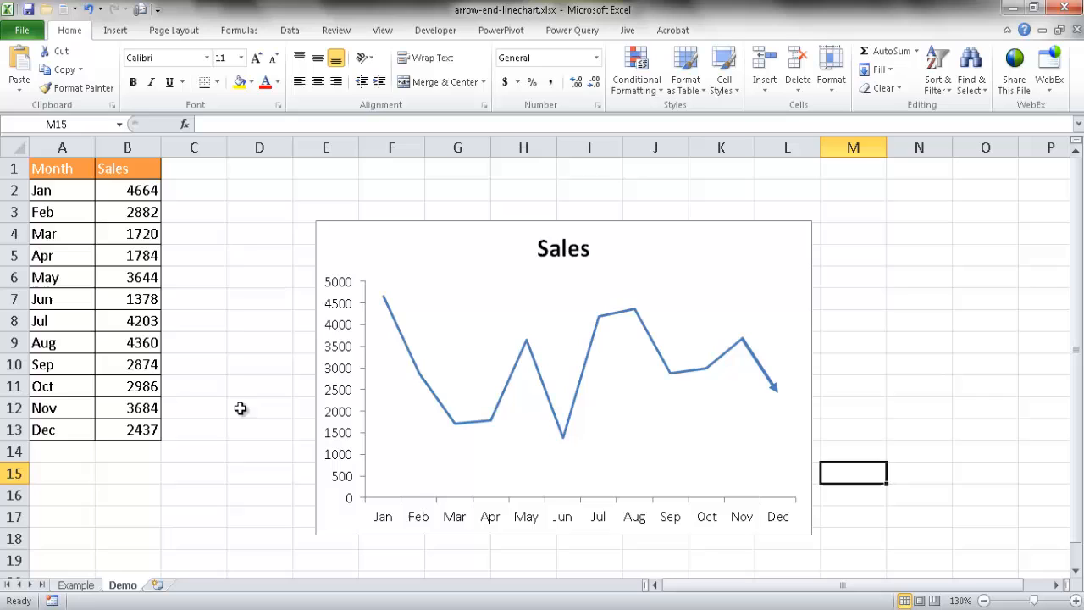
# Enter 4000 as December's sales so the arrowed line rises at the end
pyautogui.write('4000')
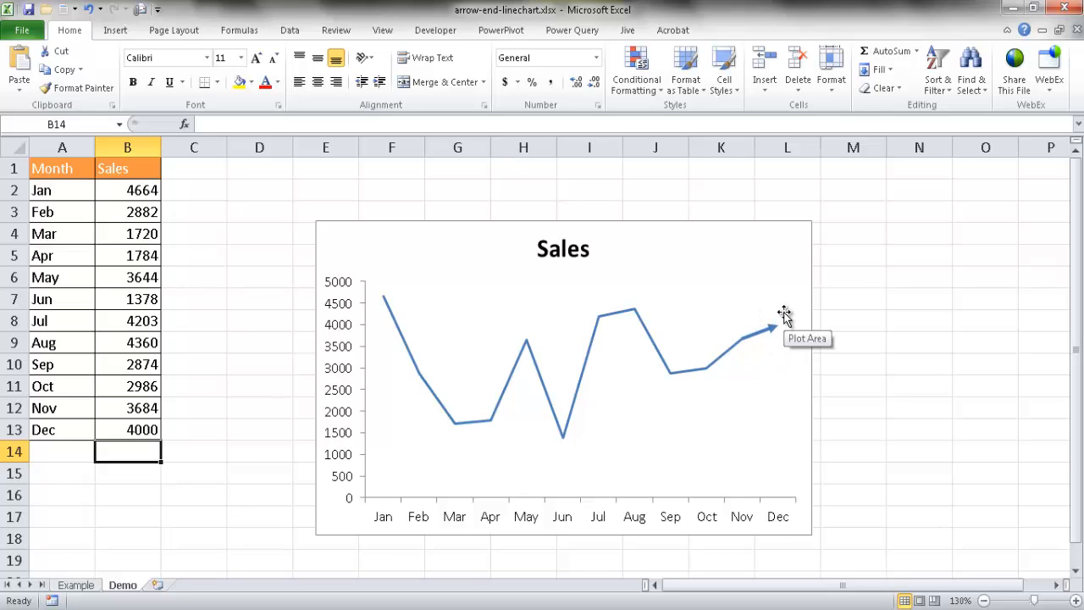
pyautogui.moveTo(771, 328)
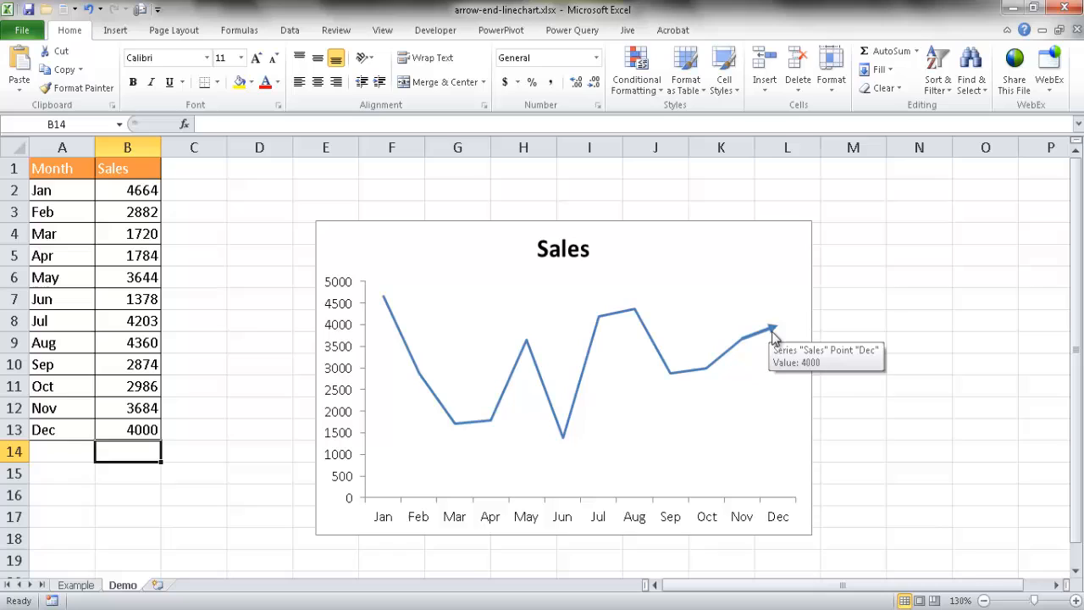
pyautogui.click(127, 431)
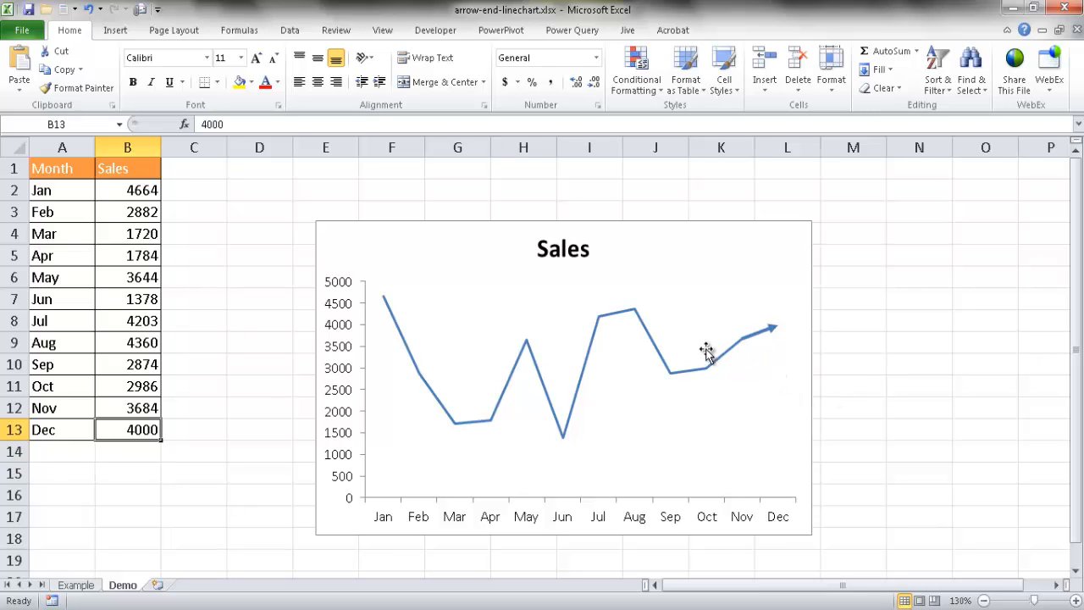
pyautogui.moveTo(485, 398)
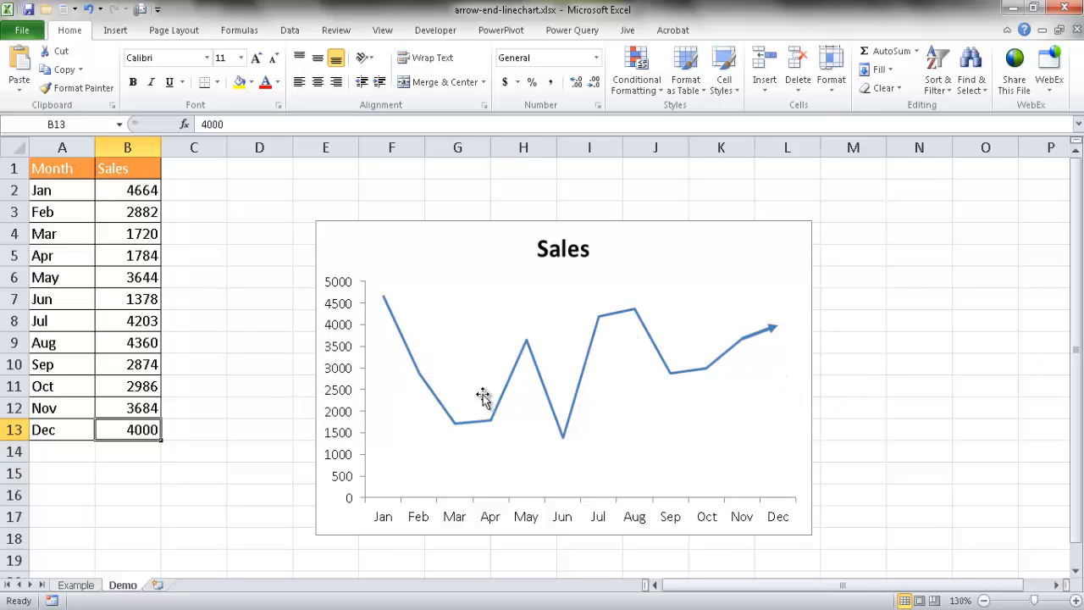
pyautogui.moveTo(576, 331)
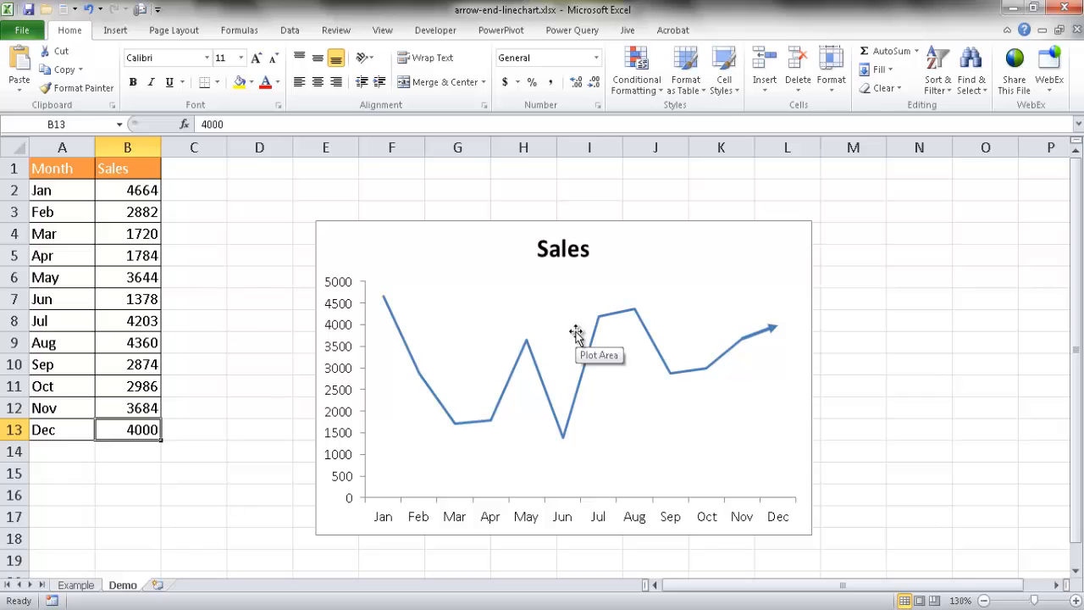
pyautogui.moveTo(629, 345)
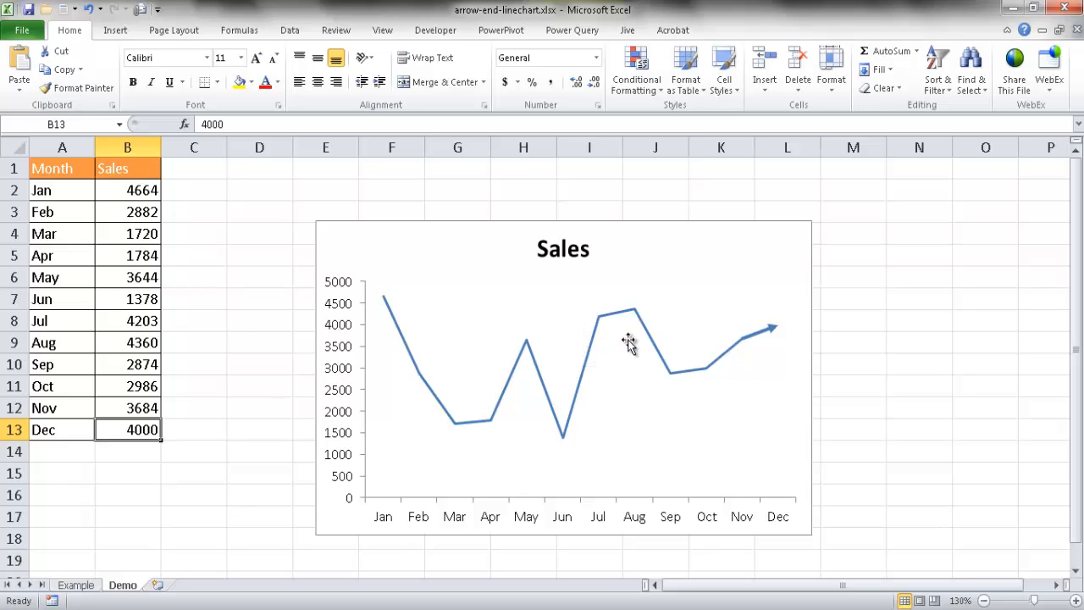
pyautogui.click(652, 346)
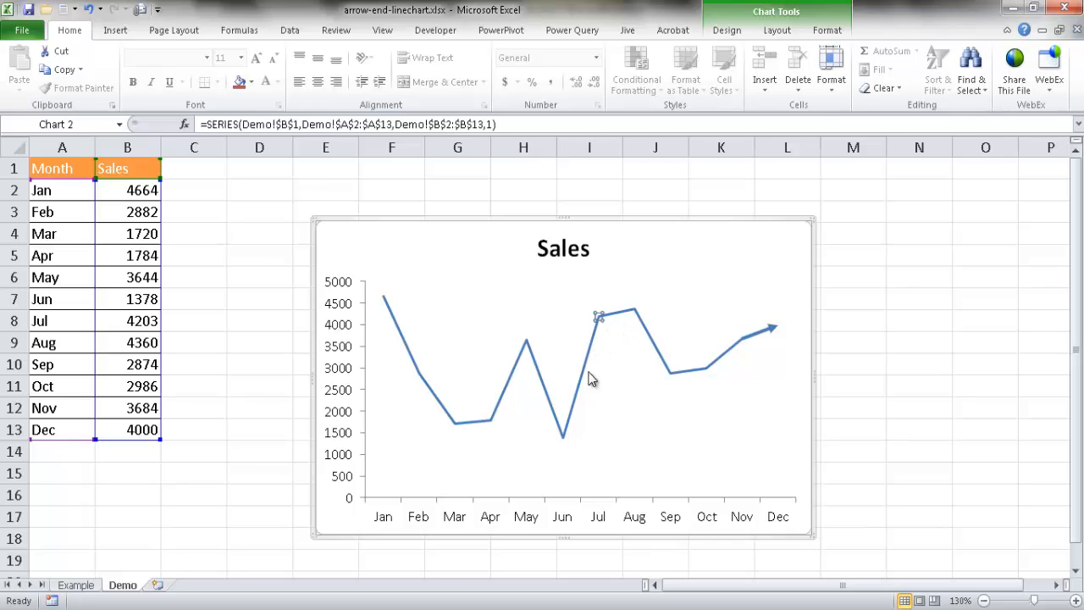
# Apply an outer drop shadow to the sales line via Shape Effects
pyautogui.click(918, 430)
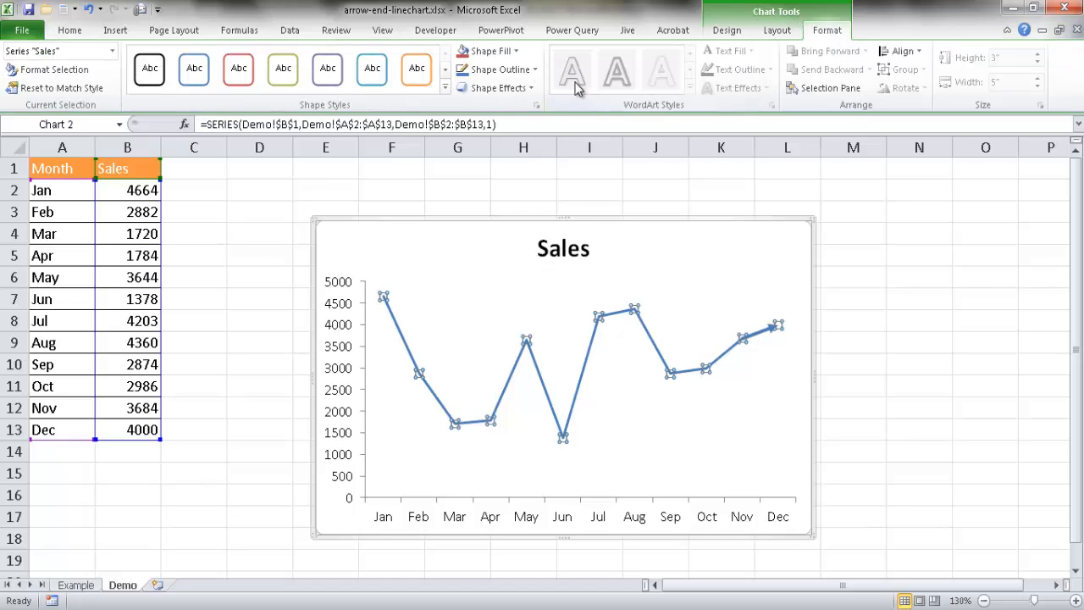
pyautogui.click(498, 88)
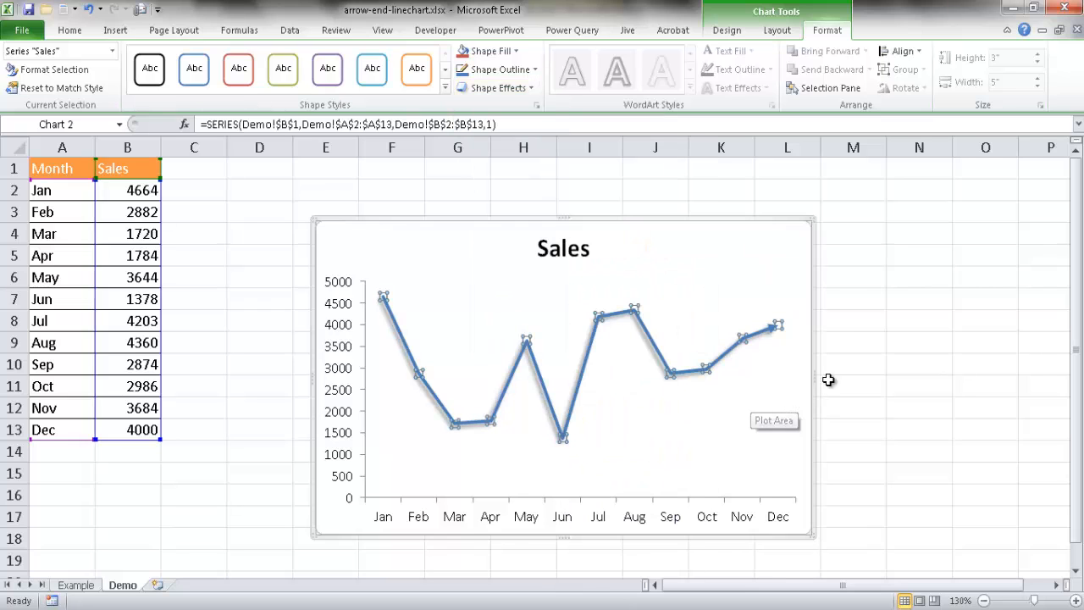
pyautogui.click(918, 363)
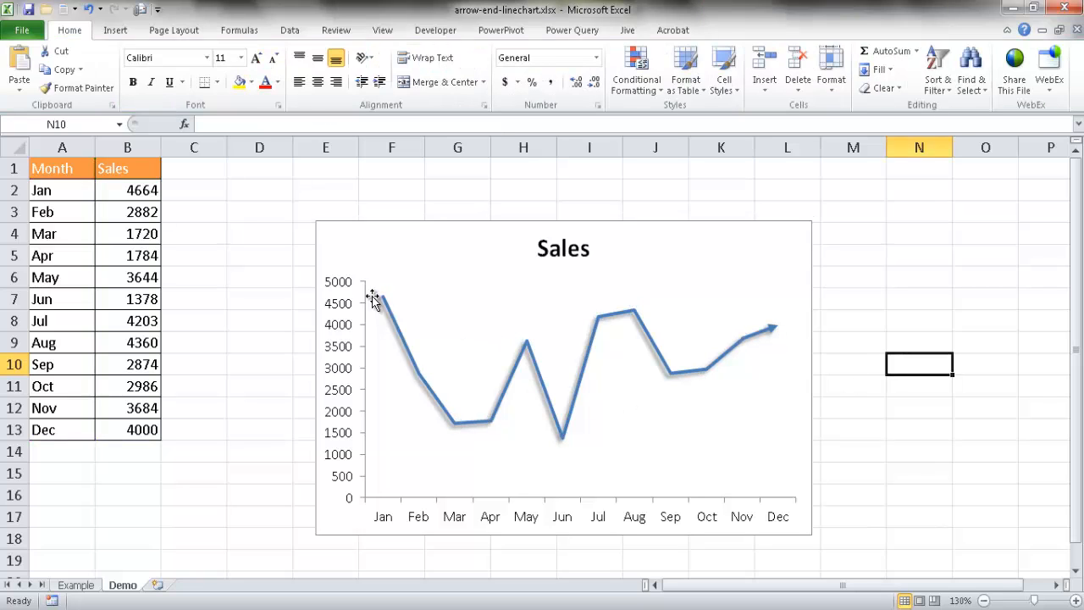
pyautogui.moveTo(657, 222)
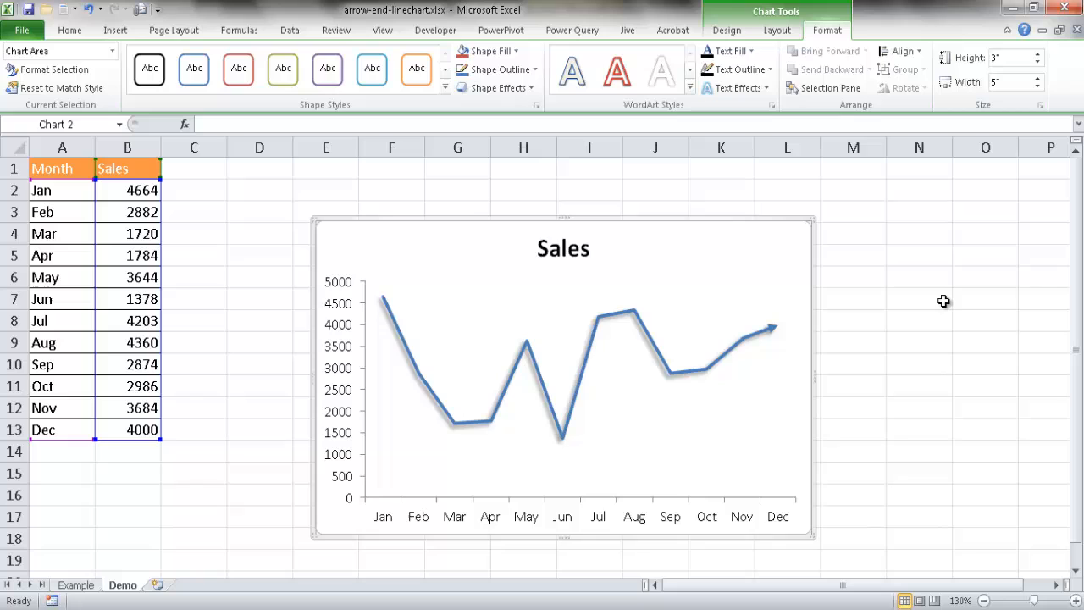
pyautogui.moveTo(781, 249)
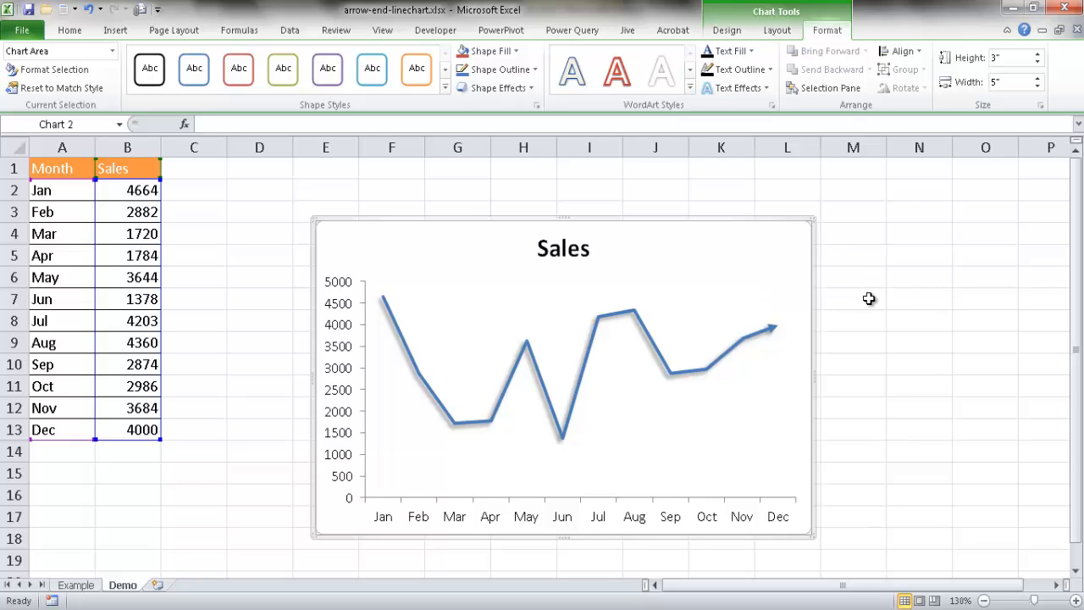
pyautogui.moveTo(769, 314)
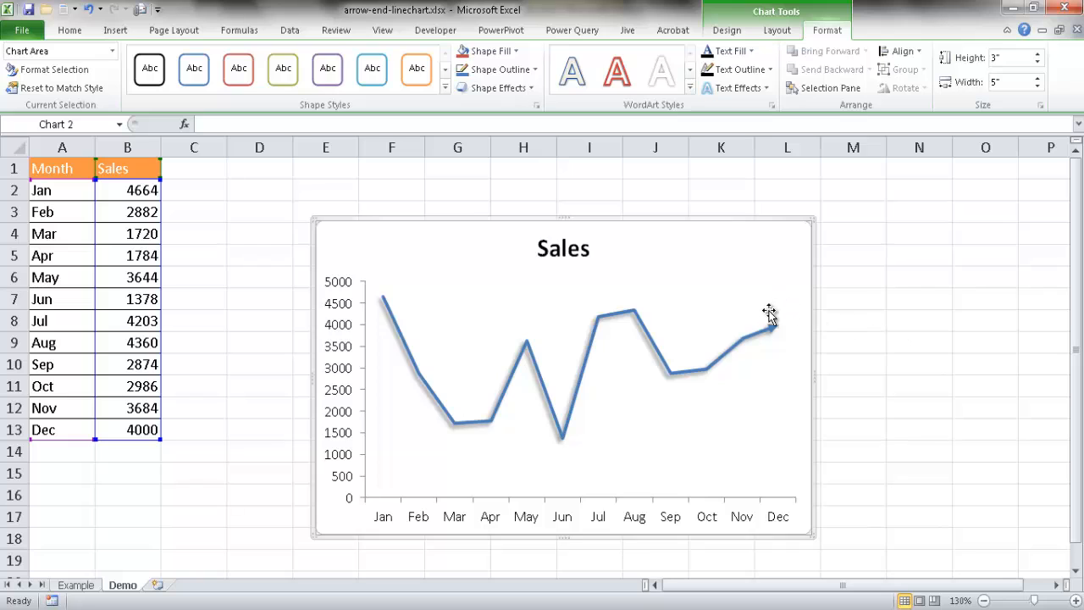
pyautogui.moveTo(817, 347)
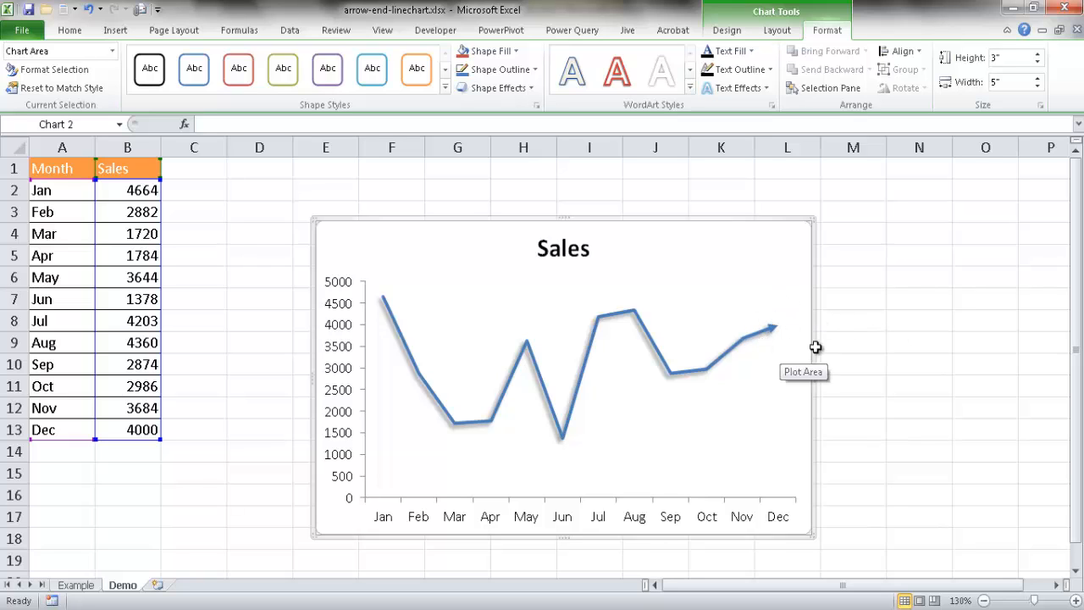
pyautogui.moveTo(853, 346)
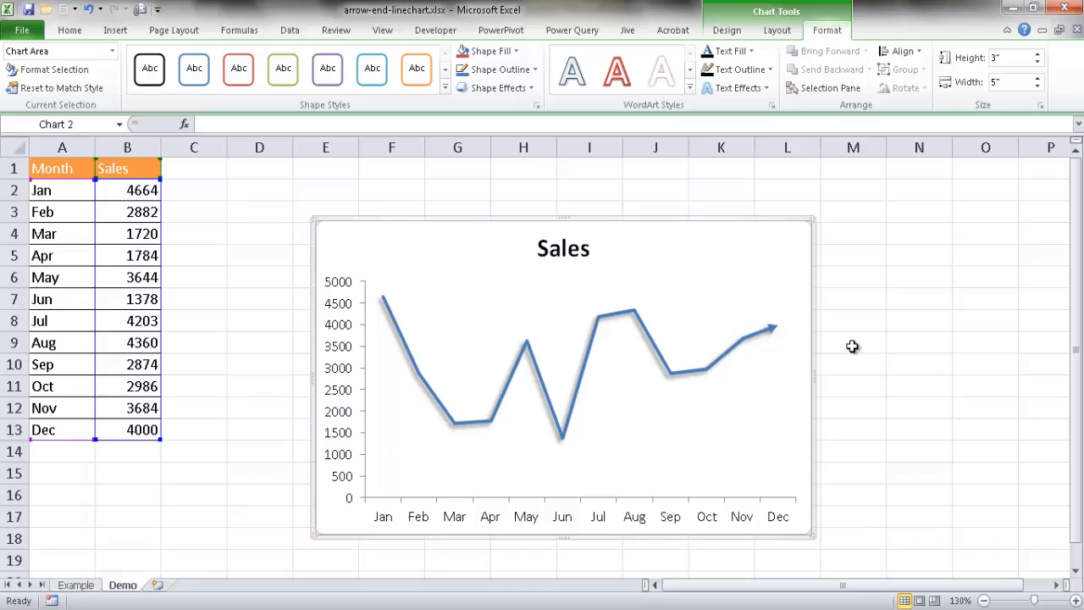